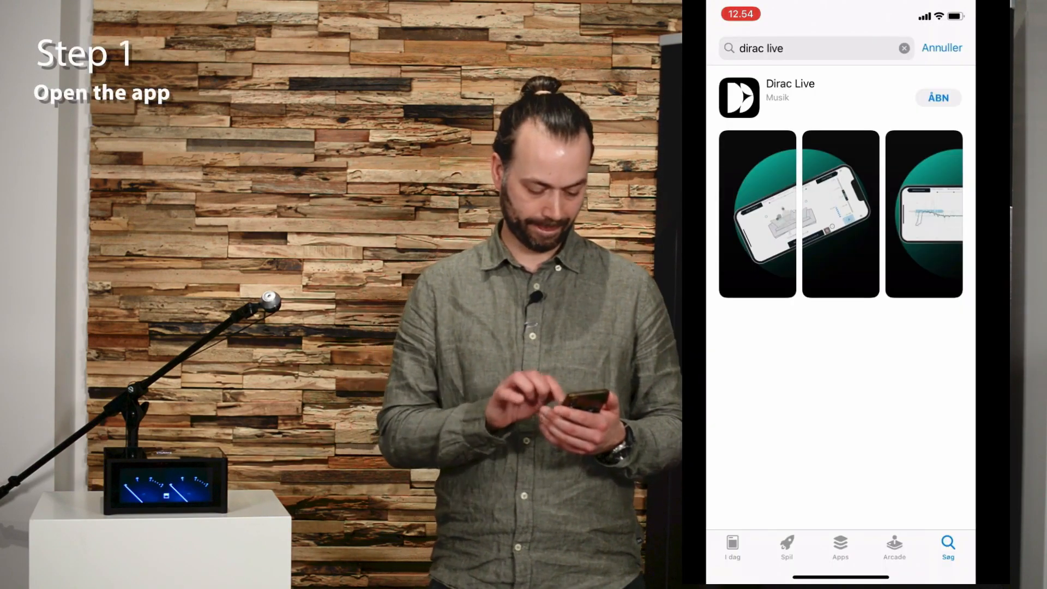
Launch Dirac Live from its App Store page so it opens on the Measurement stage
left_click(938, 97)
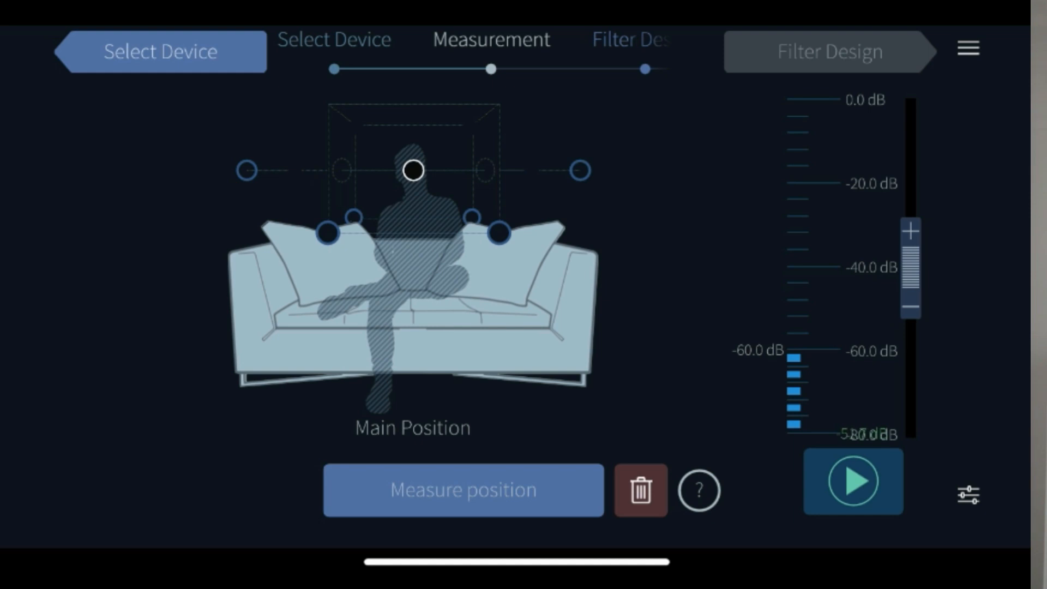
Play the test signal for the main position, reading about -33.9 dB on the meter
left_click(853, 481)
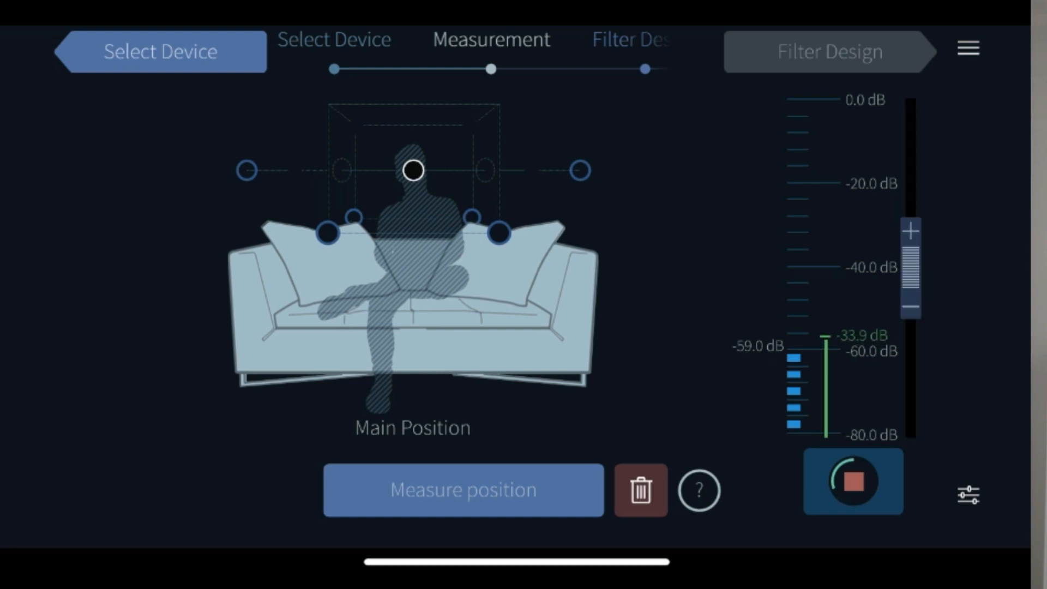
Enable Per-speaker trim, level-check the Left speaker and measure the main listening position
left_click(853, 481)
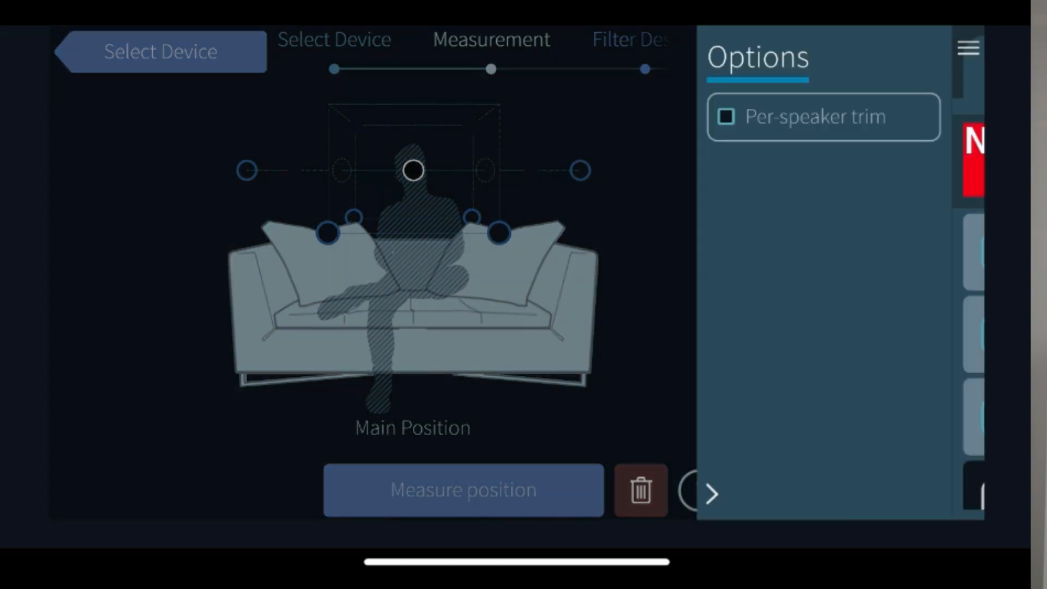
left_click(726, 117)
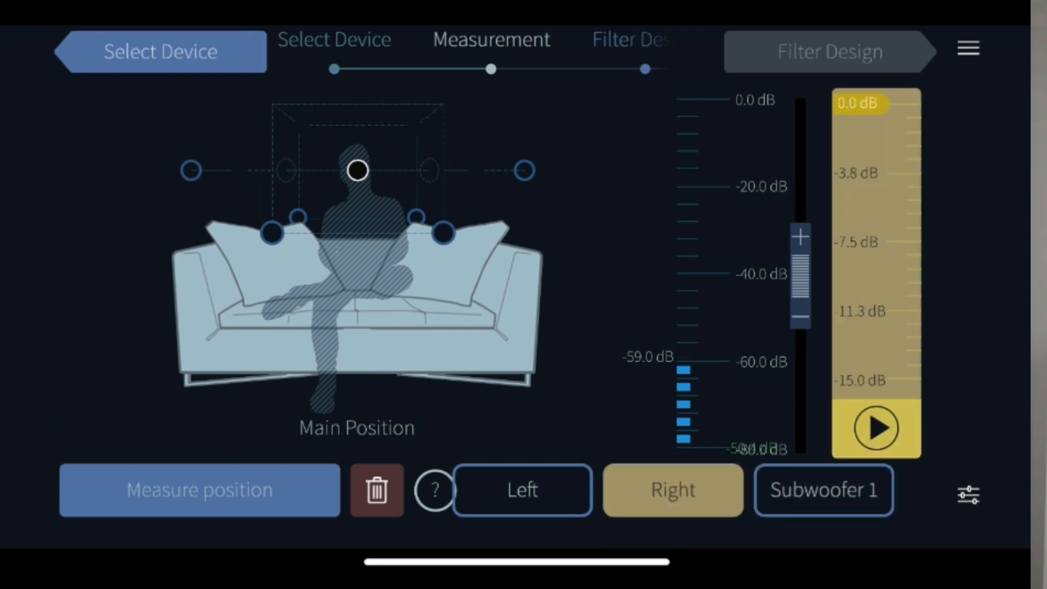
left_click(523, 490)
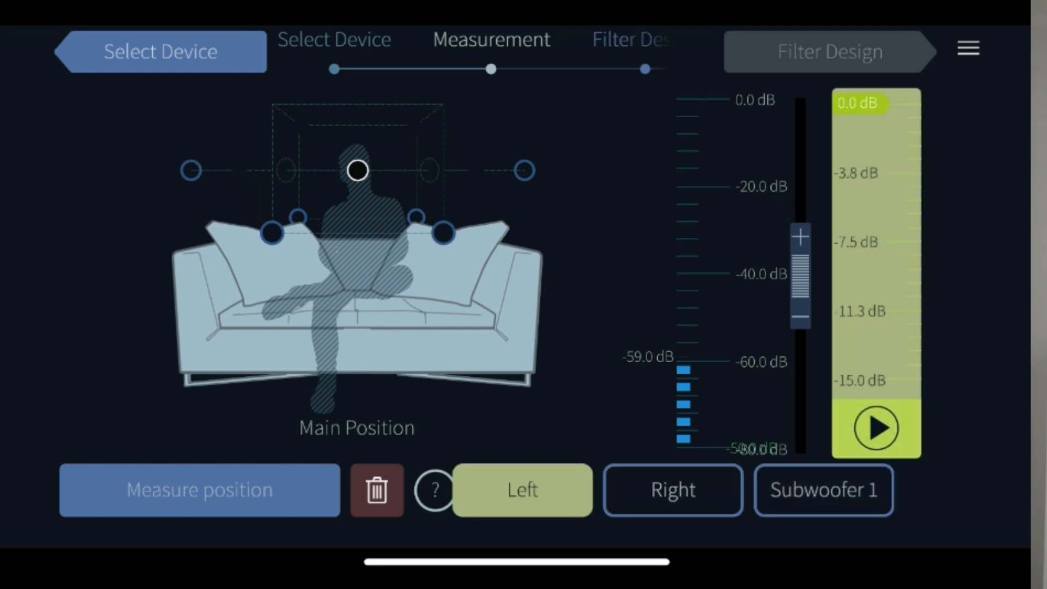
left_click(968, 48)
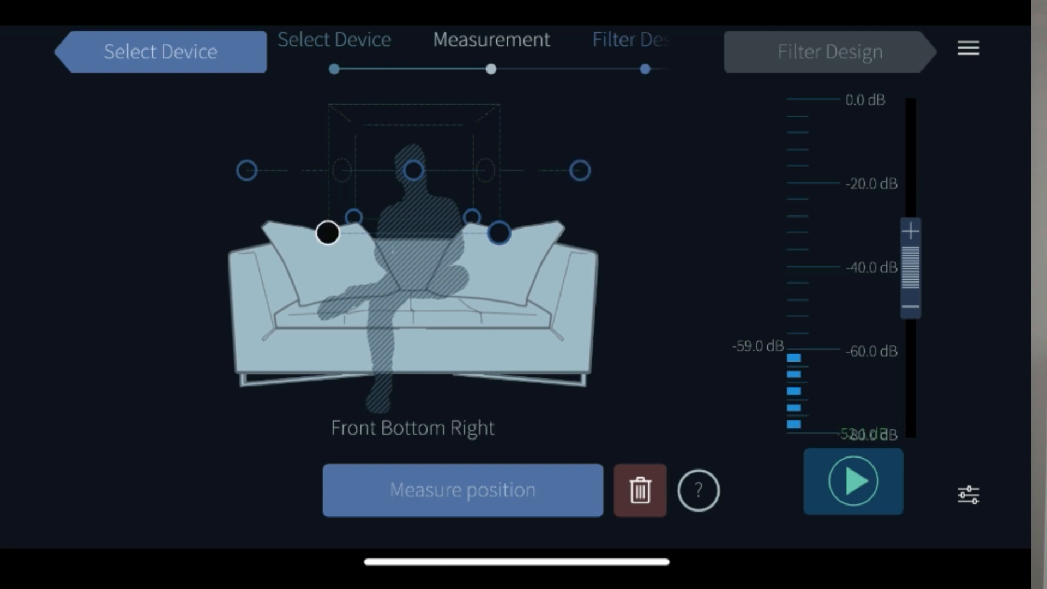
left_click(246, 170)
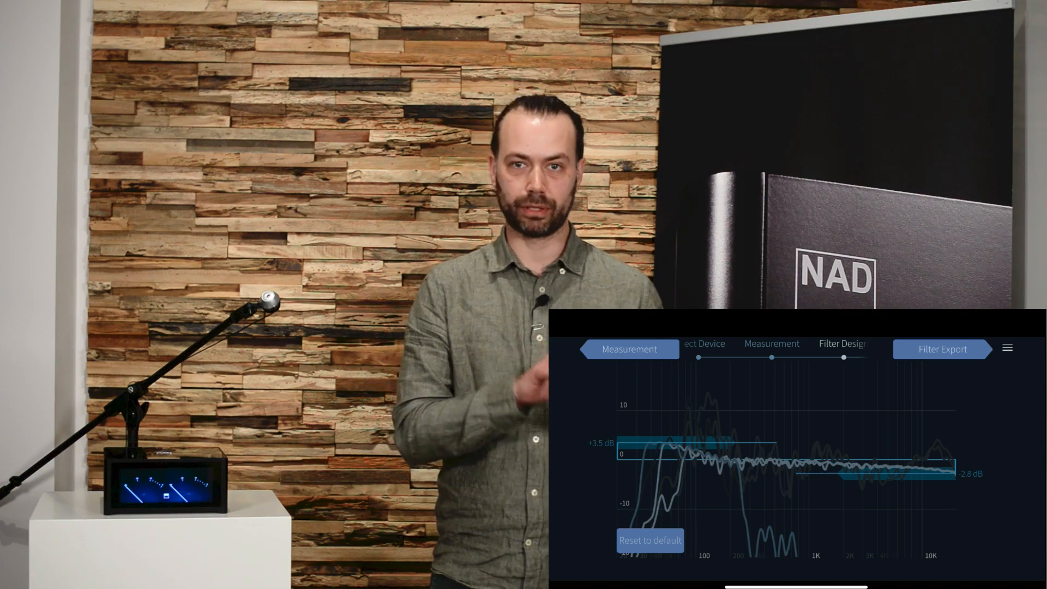
Save the project as a new project named 'Test 1' via File > Save
left_click(1006, 348)
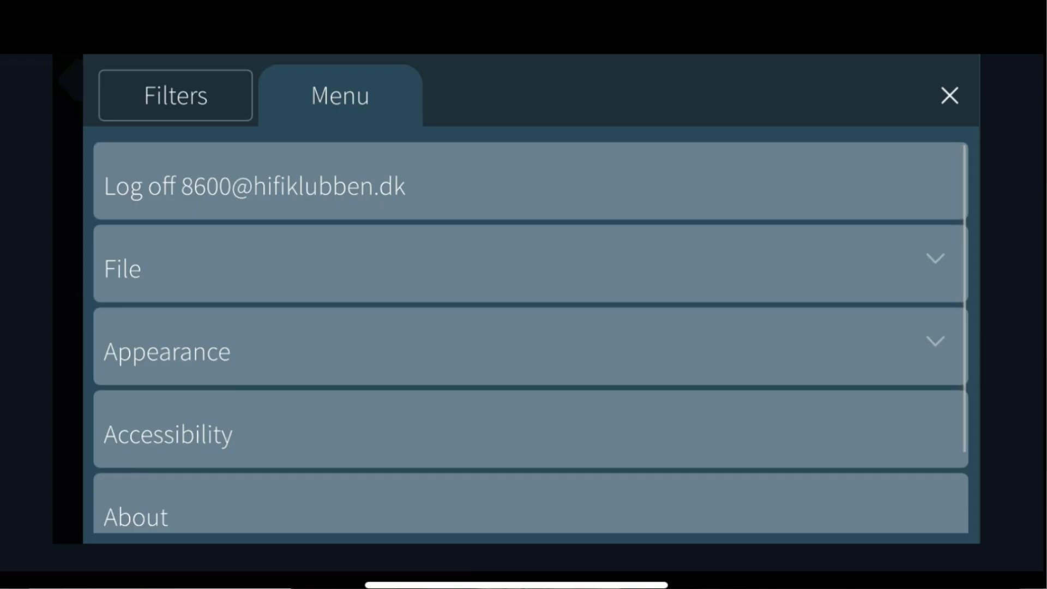
left_click(521, 268)
type("Test 1")
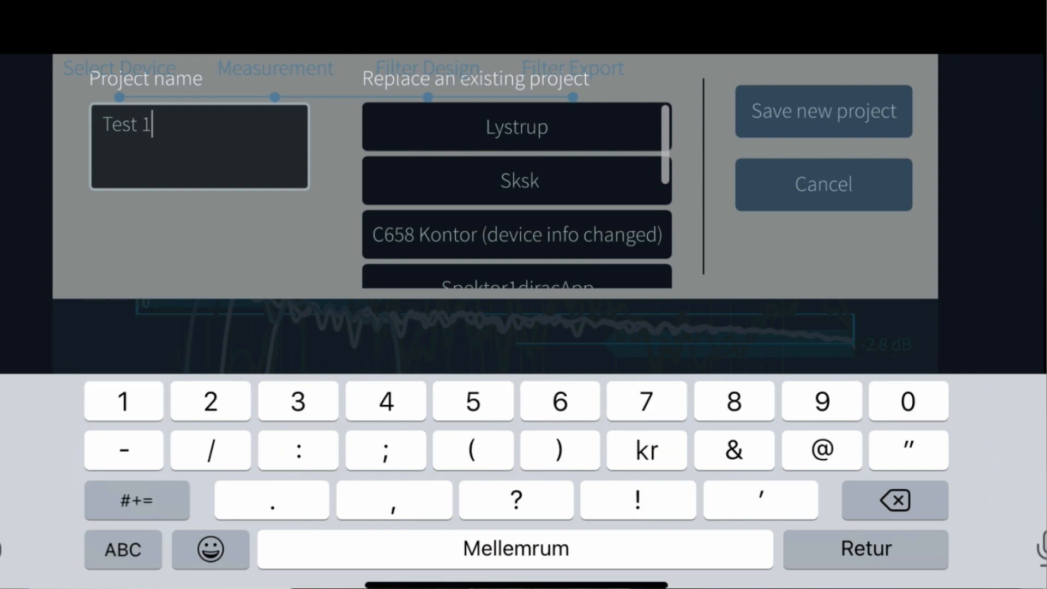
left_click(823, 111)
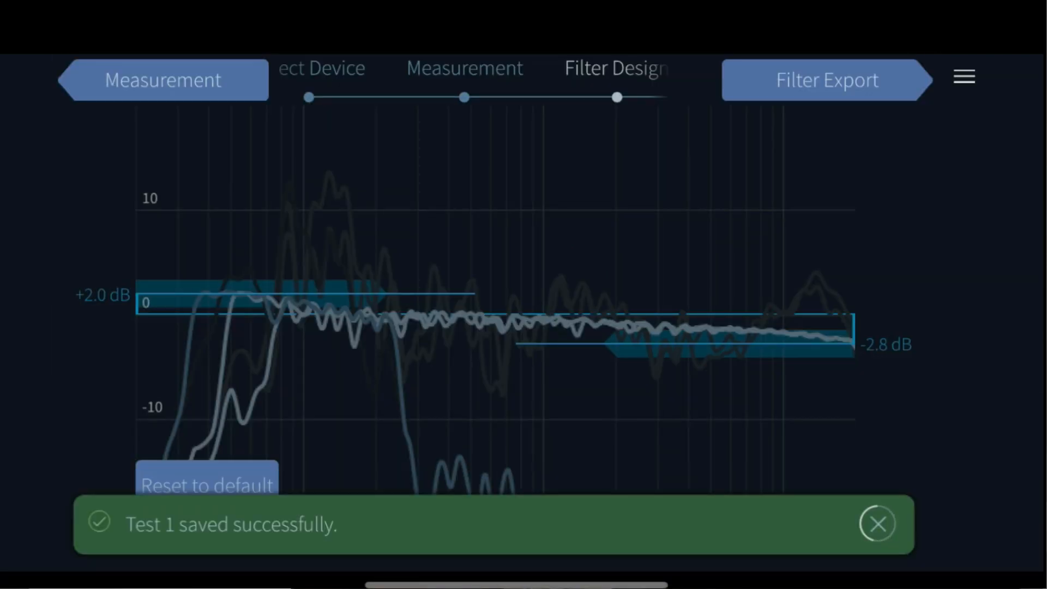
Start Filter Export and choose a target slot on the NAD amplifier from the slot list
left_click(876, 523)
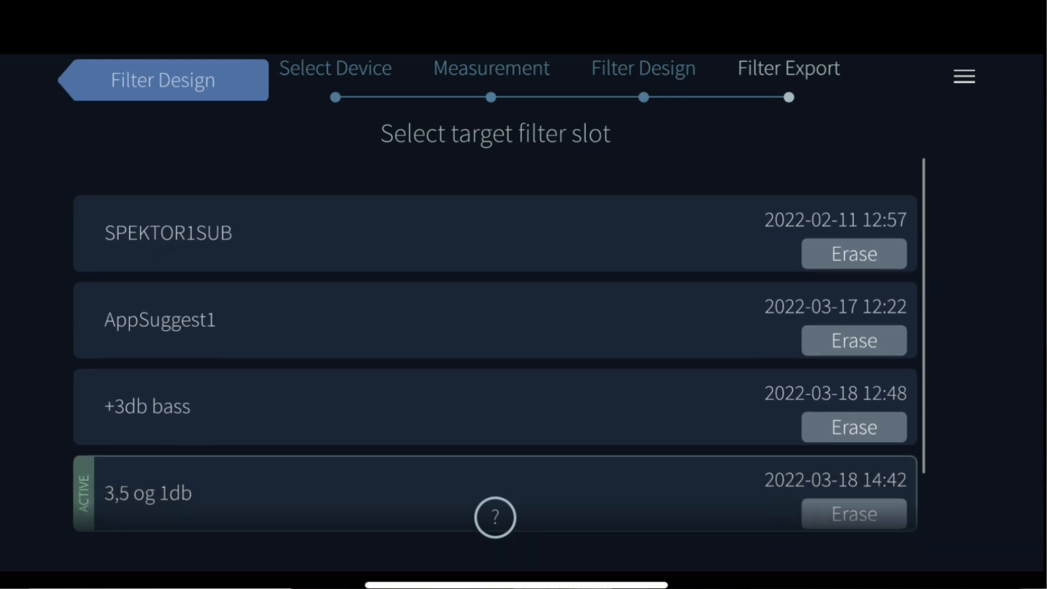
scroll("up", 3)
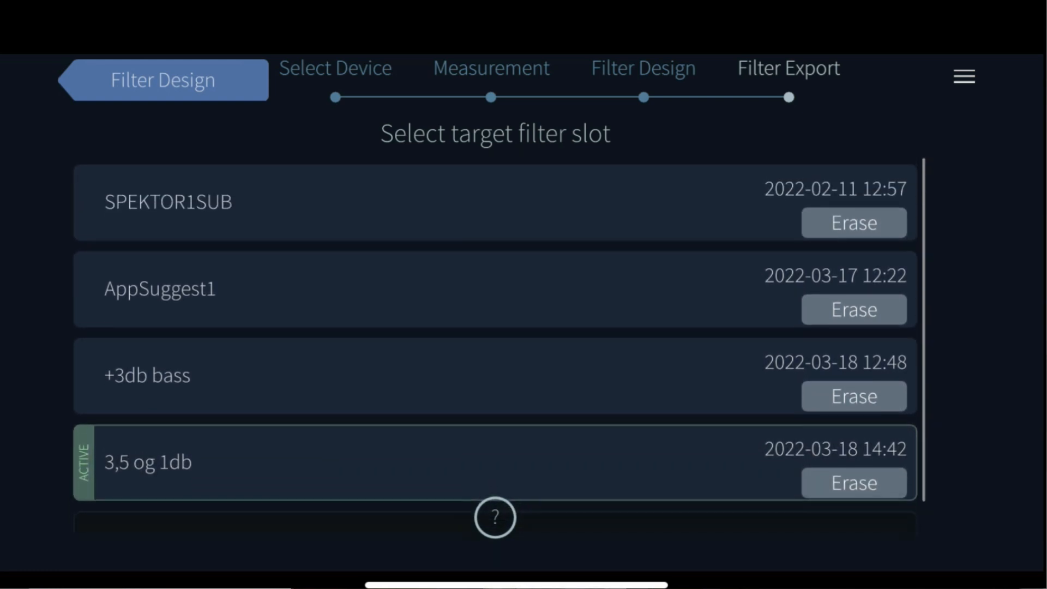
scroll("up", 3)
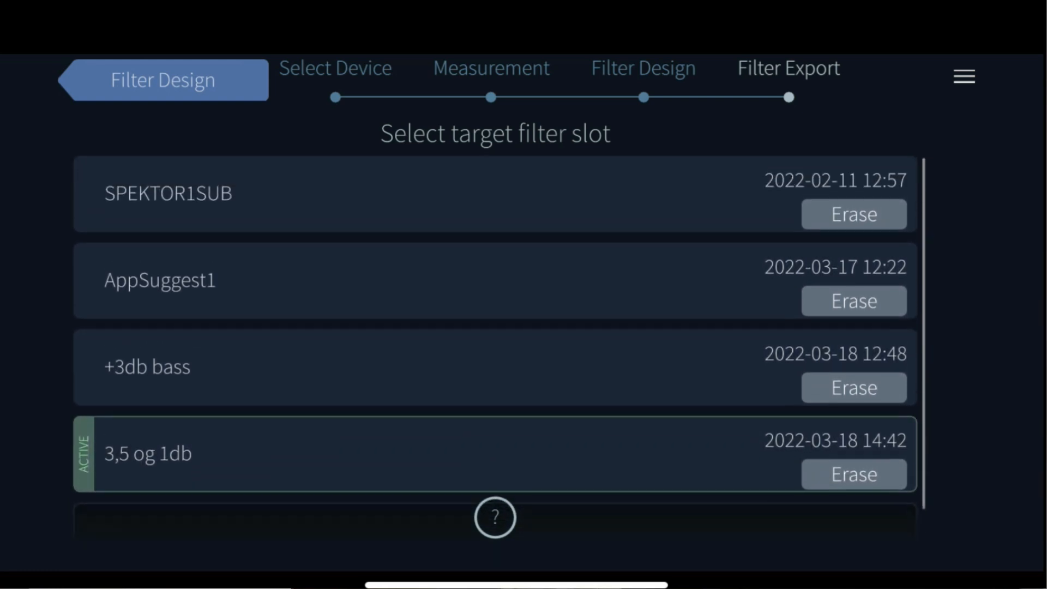
scroll("down", 3)
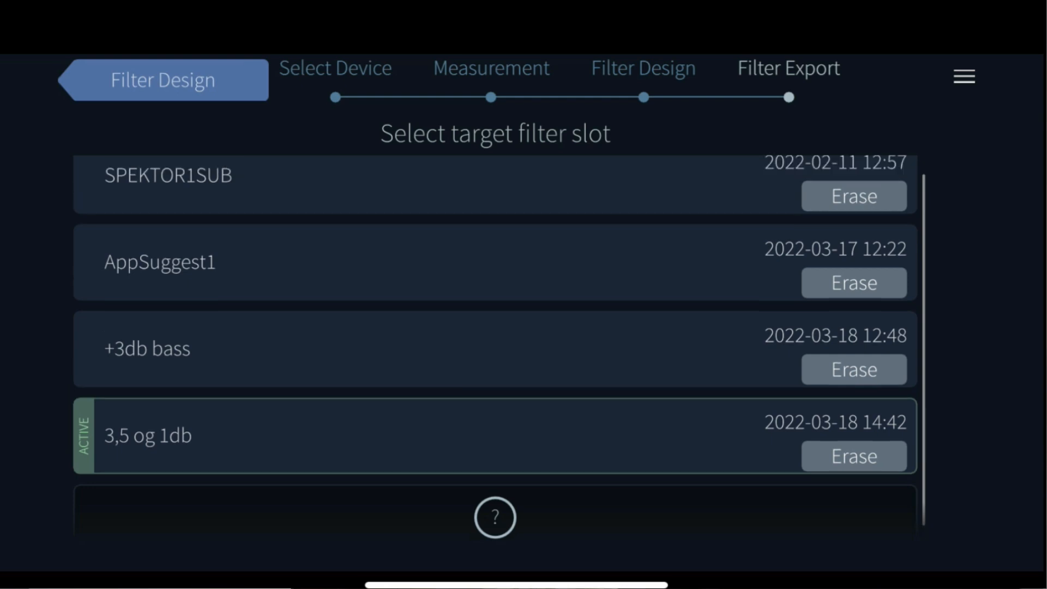
scroll("up", 3)
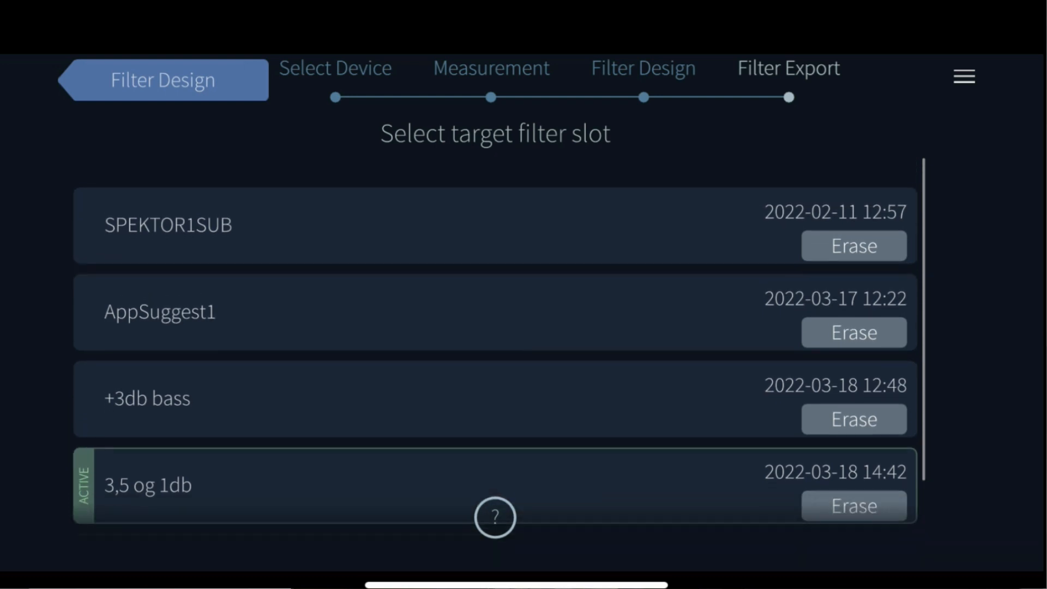
scroll("down", 3)
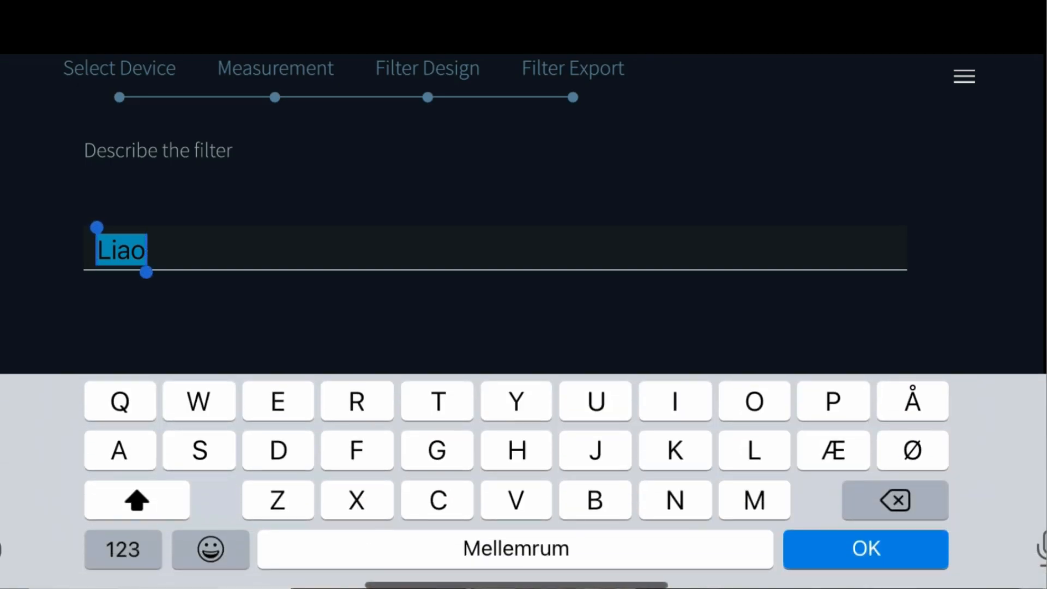
Describe the filter as 'Demo 1' and save it to begin conversion for upload
type("Demo 1")
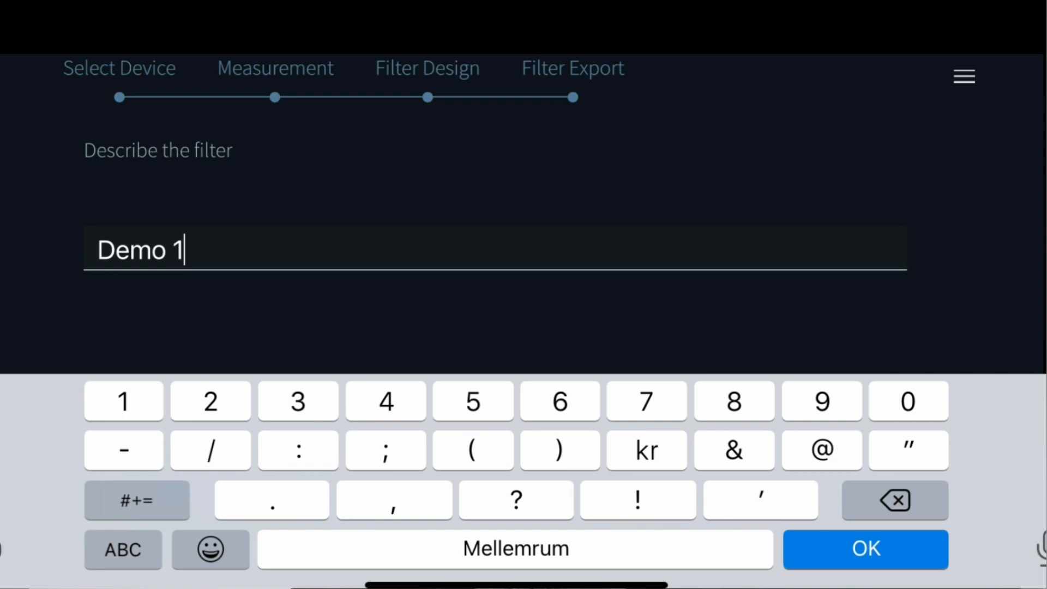
left_click(865, 548)
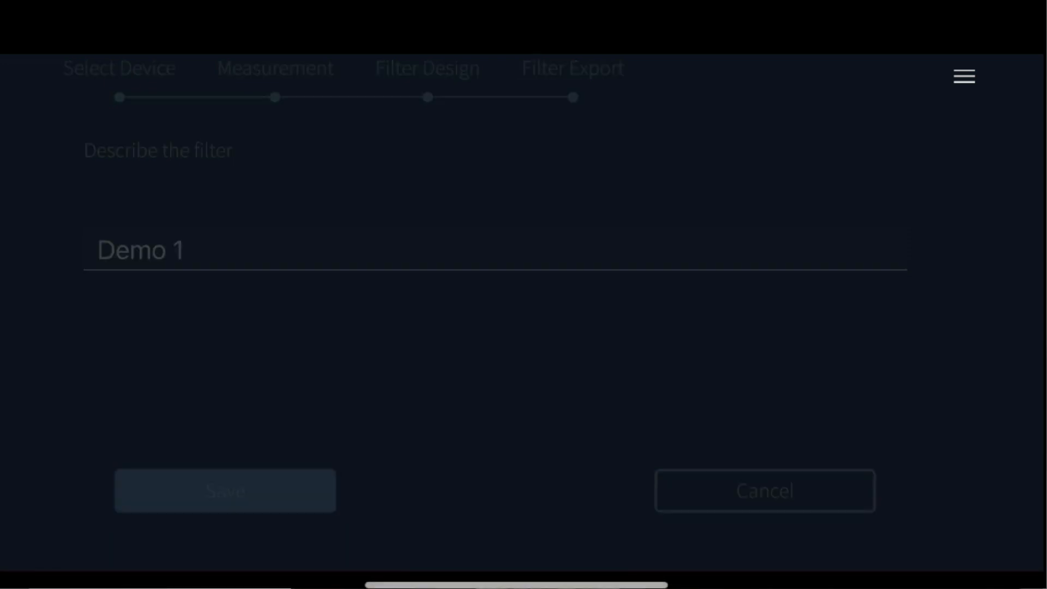
left_click(225, 490)
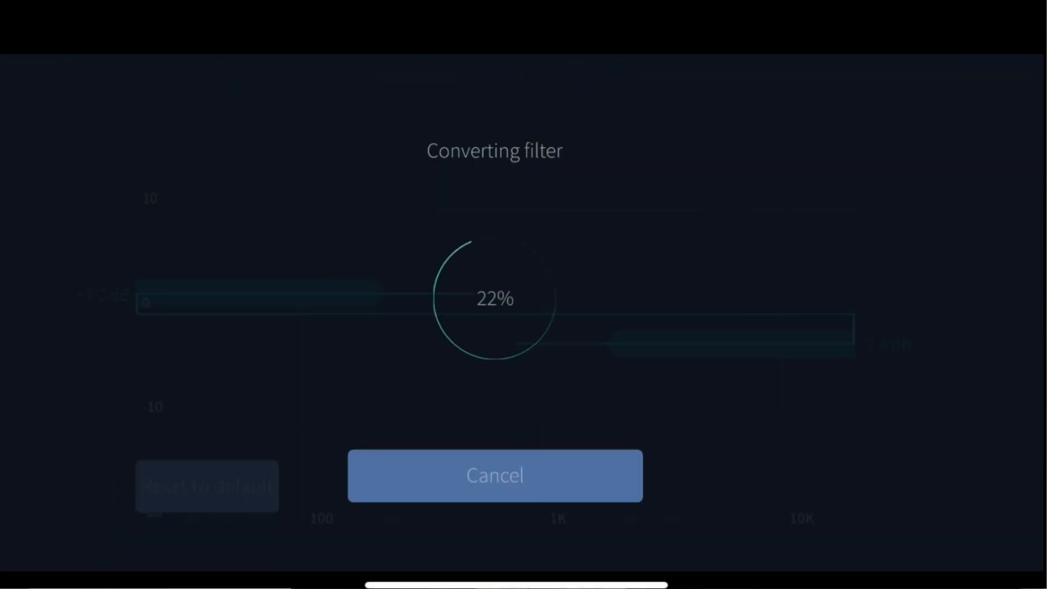